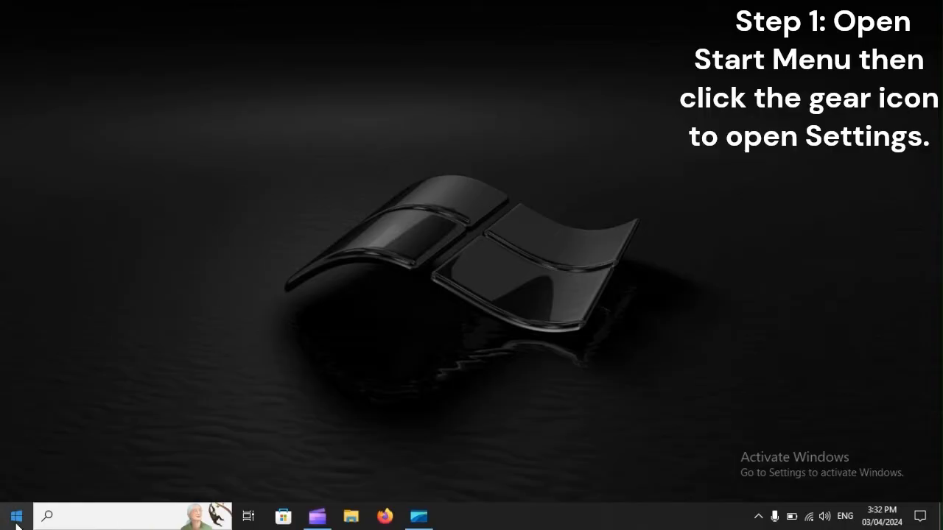
Open Settings from the Start menu and scroll to Time & Language.
click(15, 516)
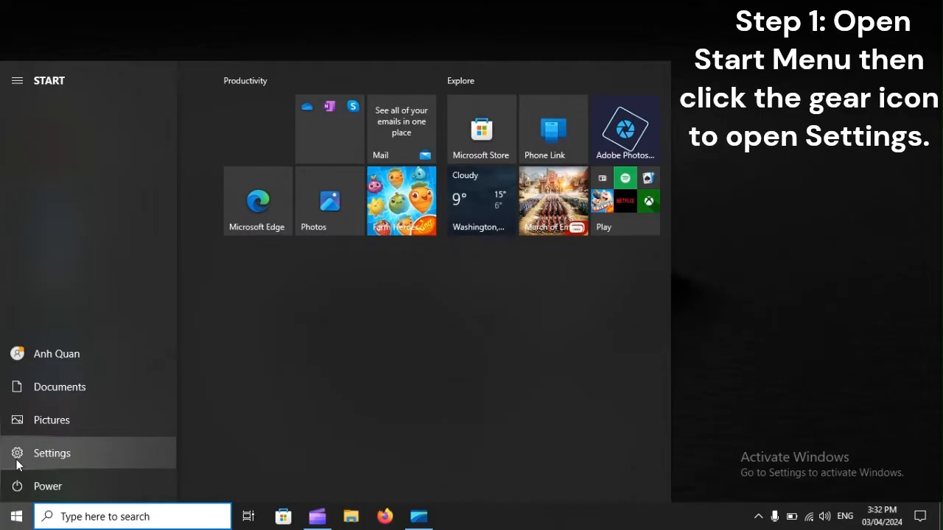
click(51, 453)
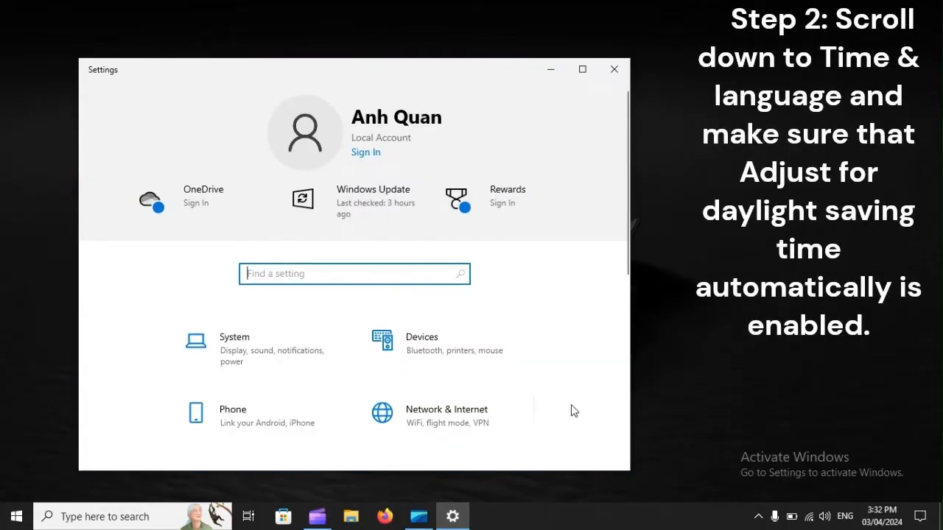
scroll(down, 3)
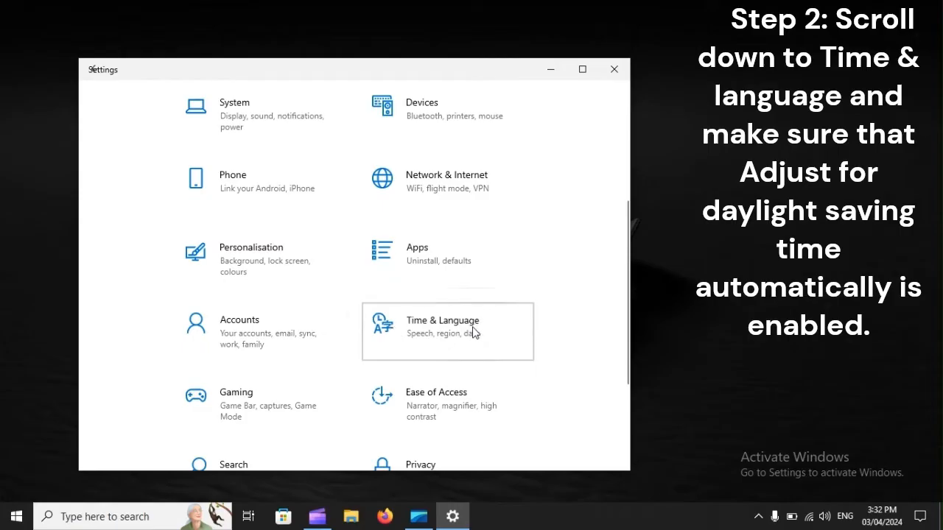
Open Time & Language and scroll to the daylight saving time option.
click(443, 332)
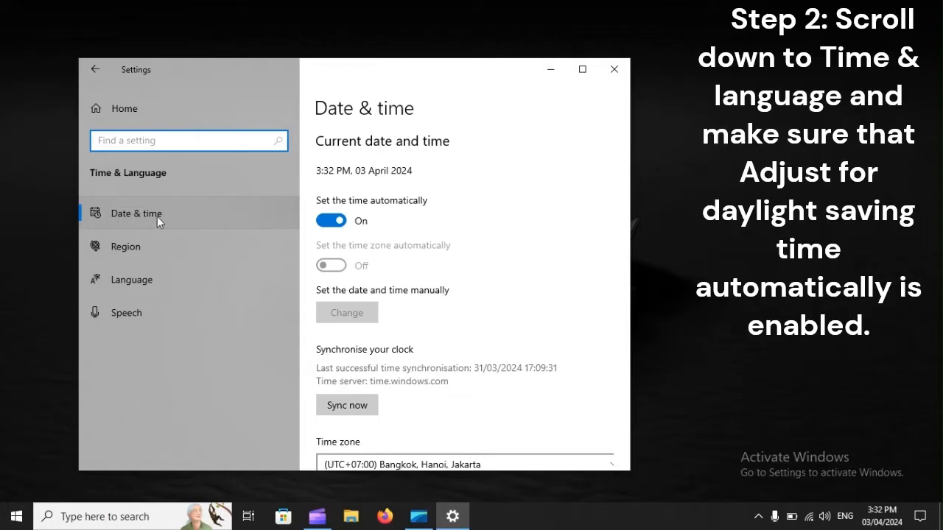
scroll(down, 3)
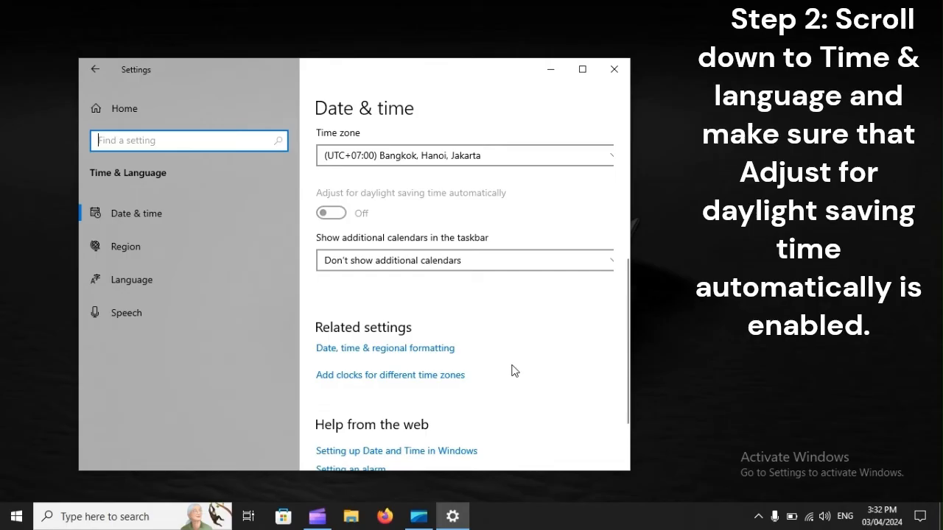
mouse_move(486, 281)
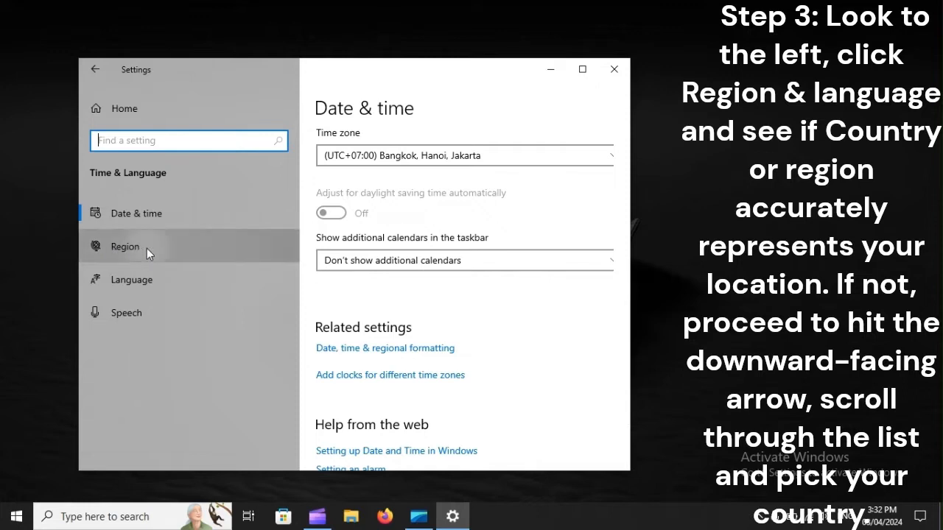
Check that the Region page shows United States, then reopen the Start menu.
click(125, 246)
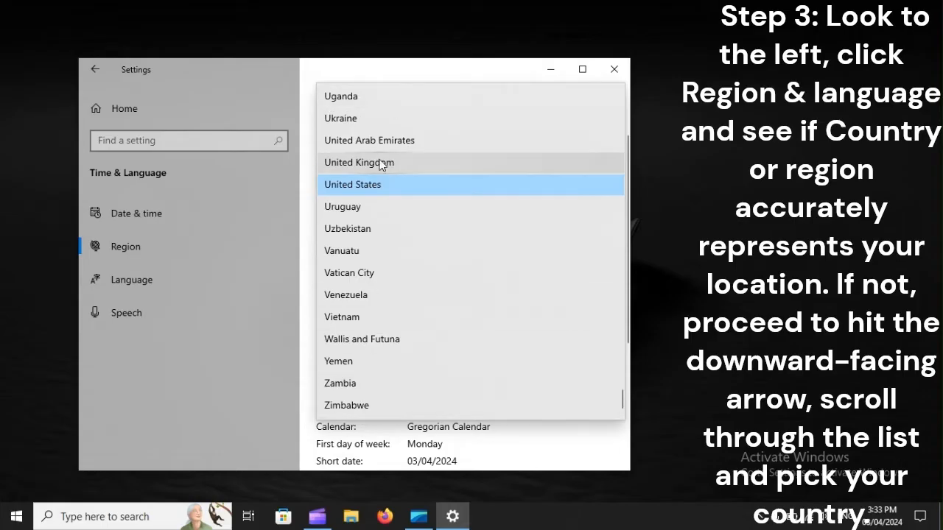
mouse_move(412, 350)
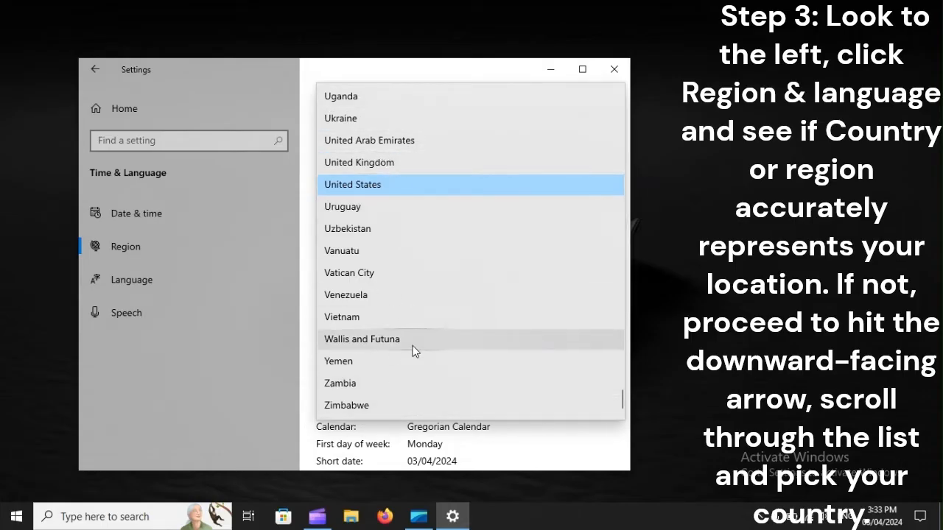
click(15, 516)
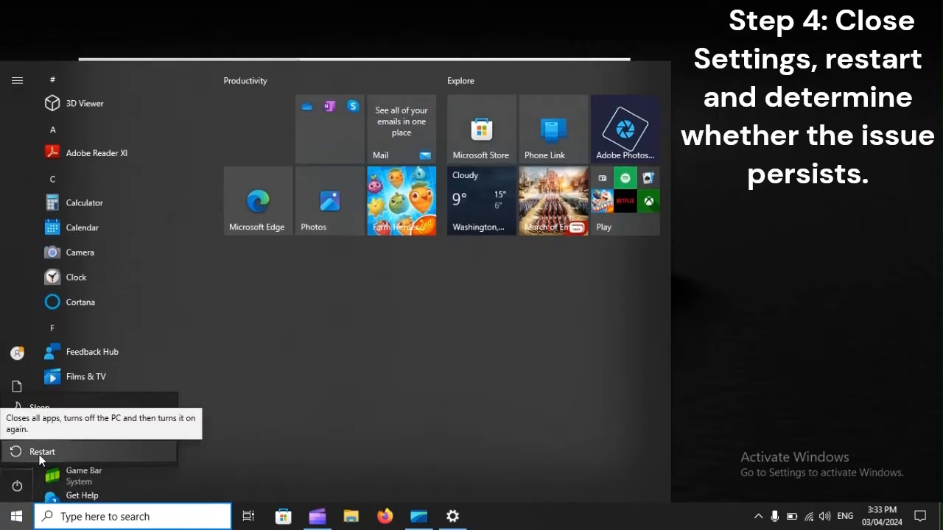
Choose Restart, then search the Start menu for 'Control Panel'.
click(42, 451)
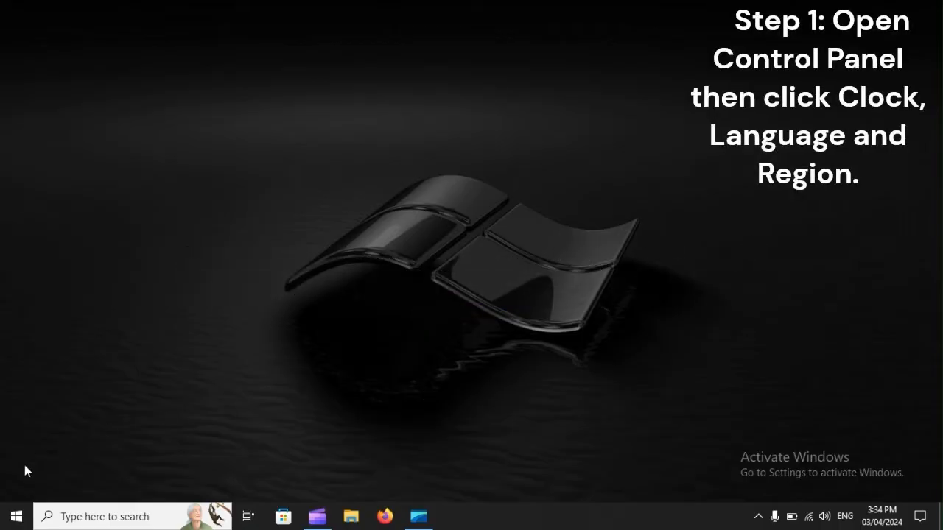
click(15, 517)
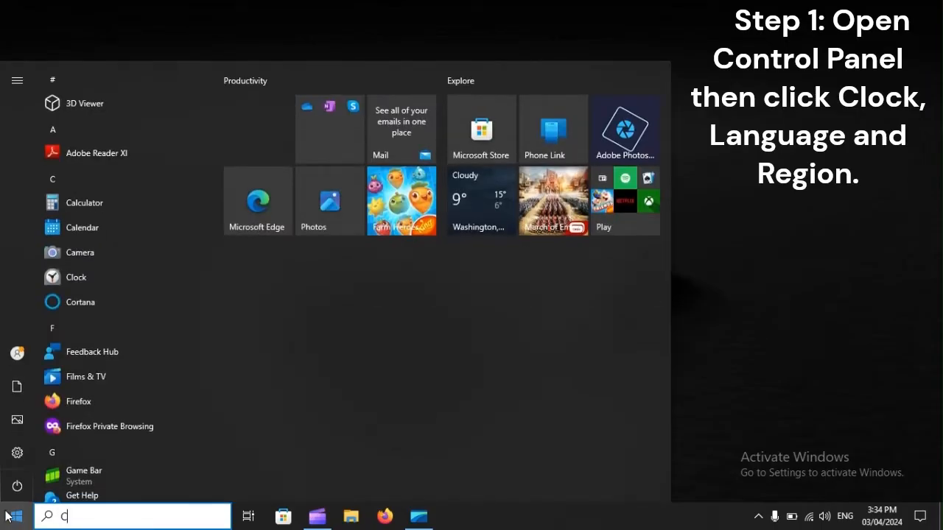
text(Control Panel)
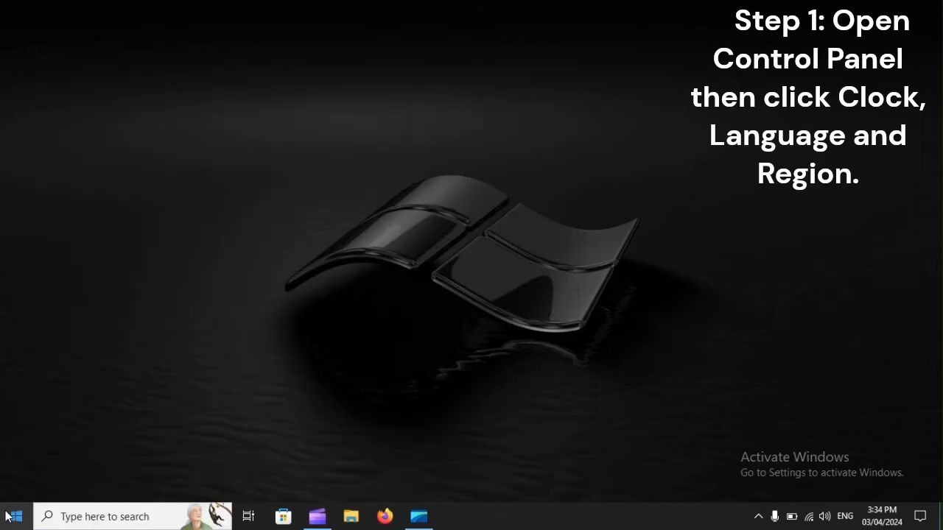
Launch Control Panel and open Date and Time under Clock and Region.
click(453, 516)
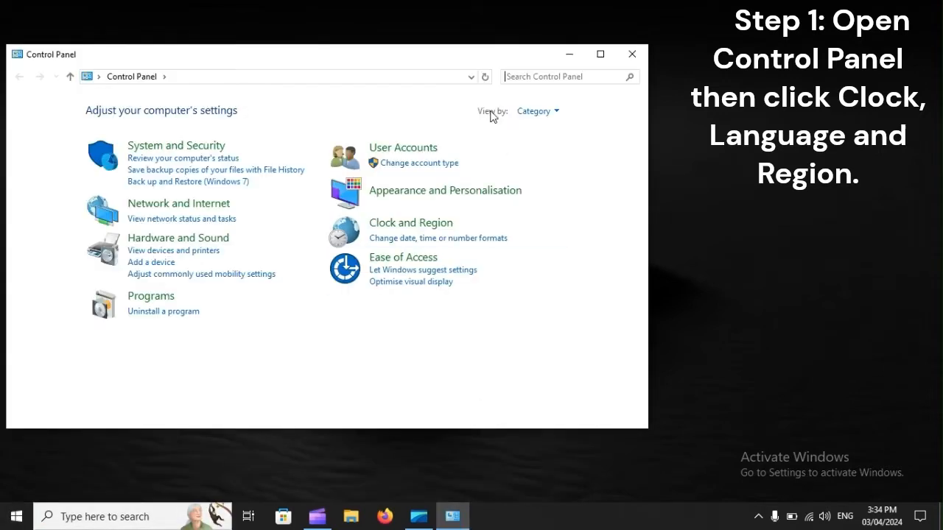
click(538, 110)
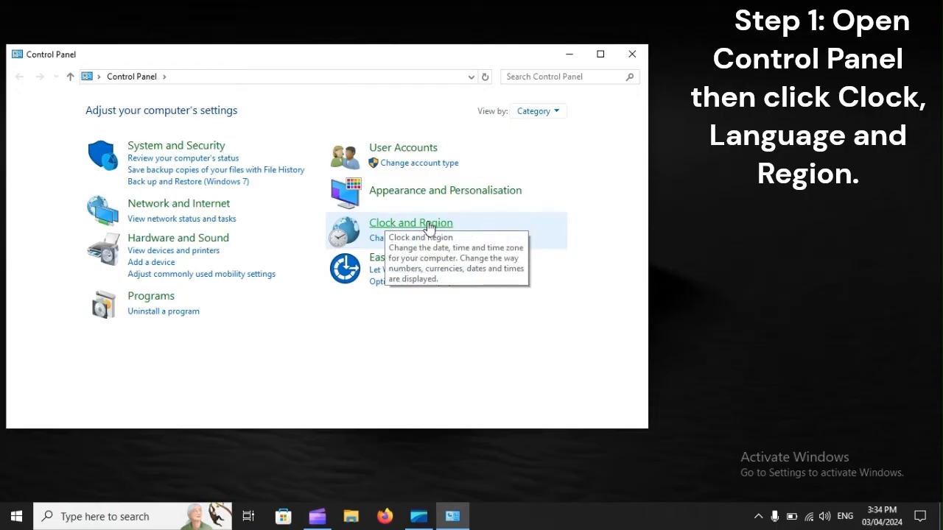
click(410, 222)
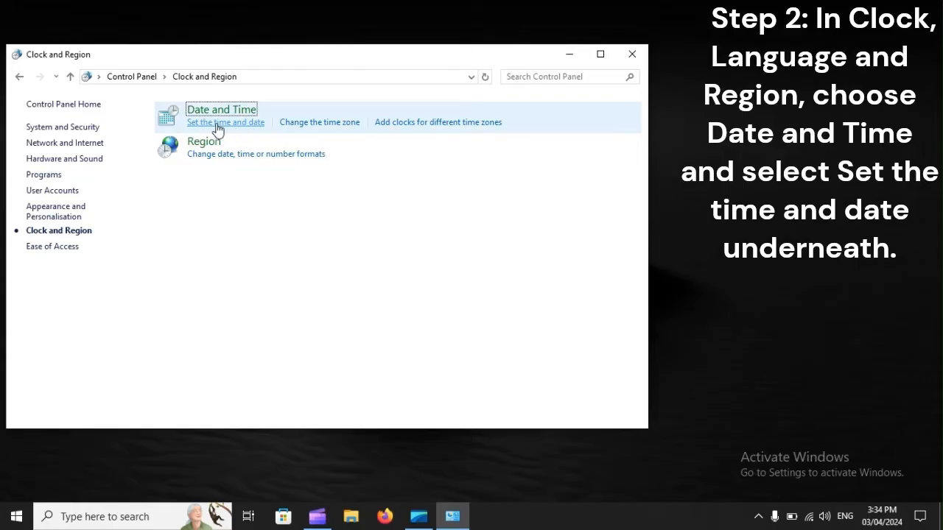
mouse_move(245, 129)
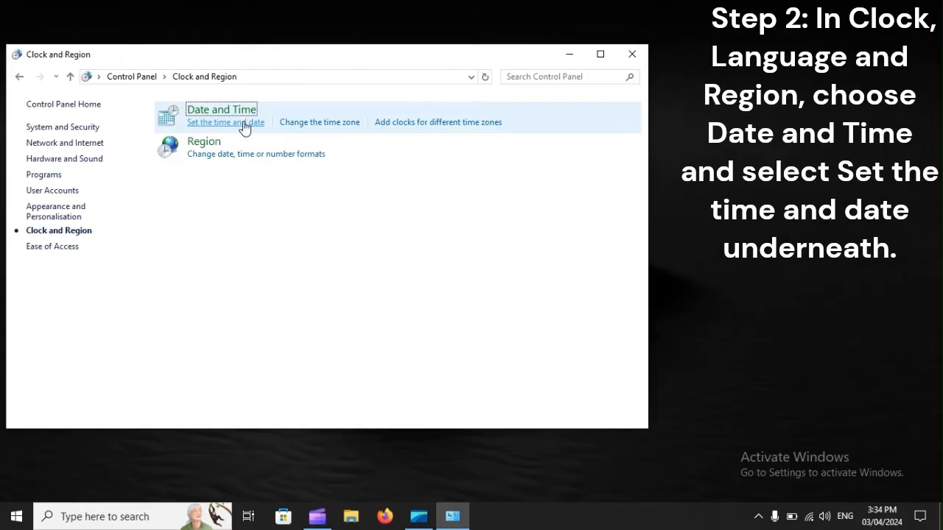
click(225, 122)
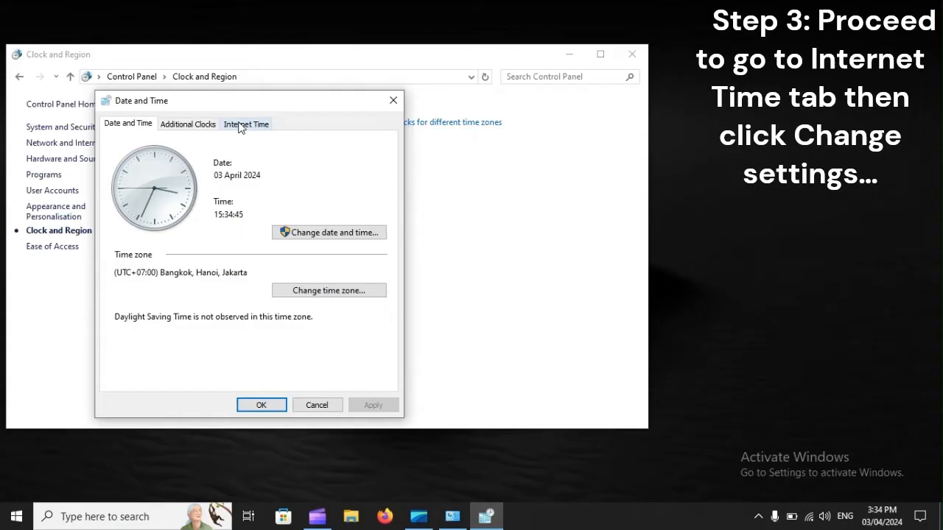
Review the Internet Time synchronisation settings in the Date and Time dialog.
click(246, 123)
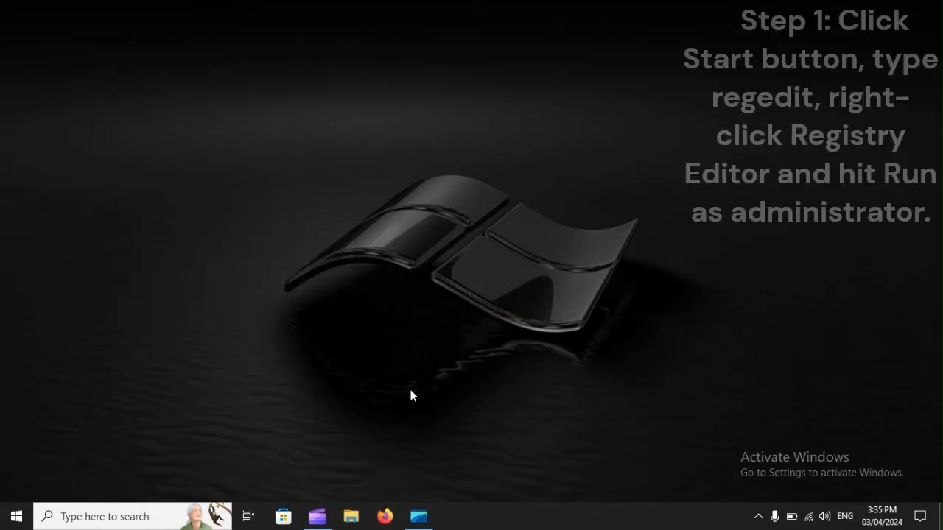
Search Start for regedit and run Registry Editor as administrator.
click(16, 516)
text(regedit)
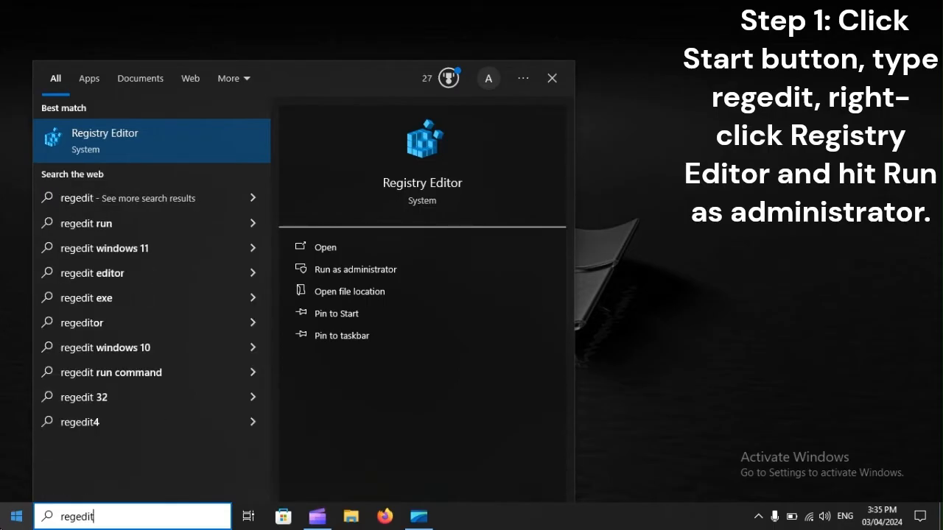
click(355, 269)
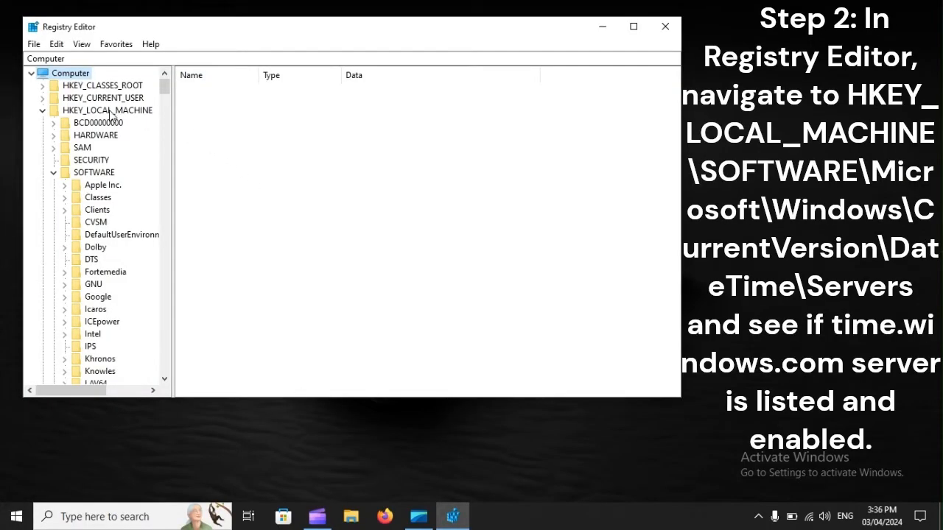
Expand HKEY_LOCAL_MACHINE\SOFTWARE\Microsoft\Windows in Registry Editor.
click(94, 172)
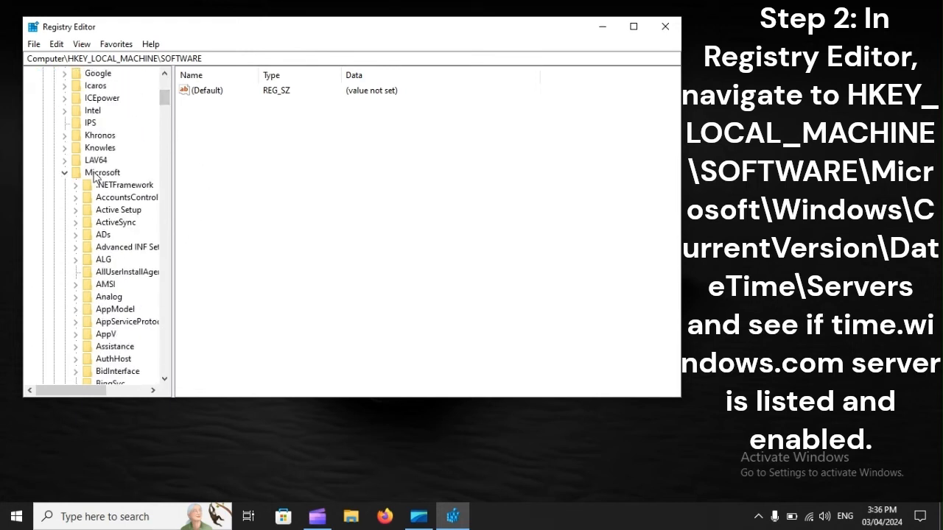
click(101, 172)
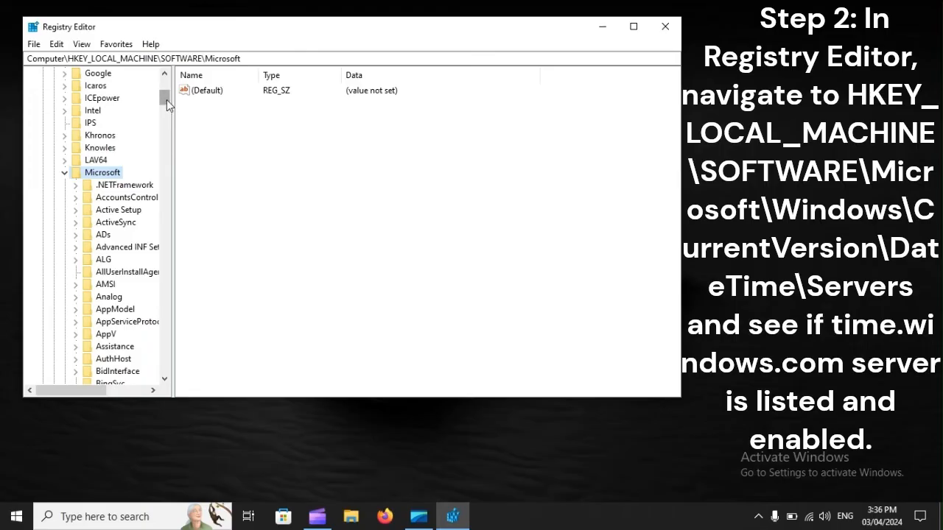
scroll(down, 3)
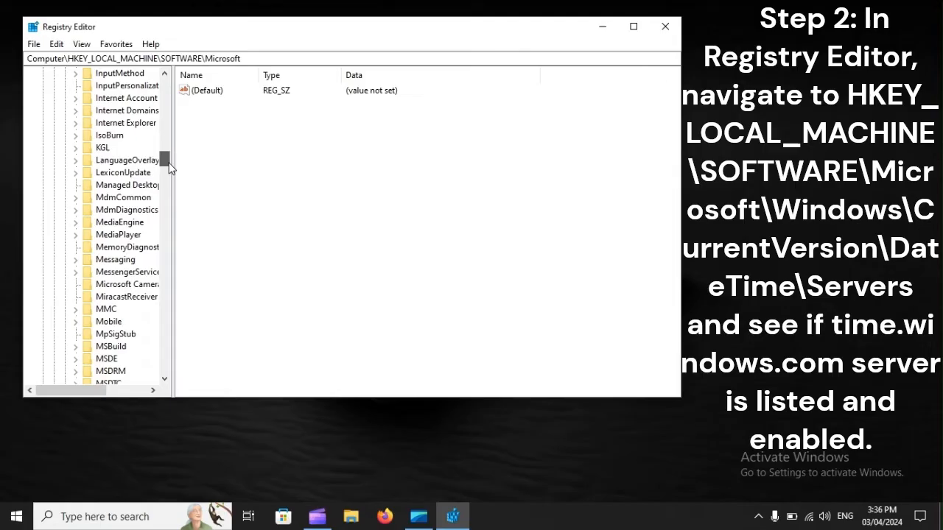
scroll(down, 3)
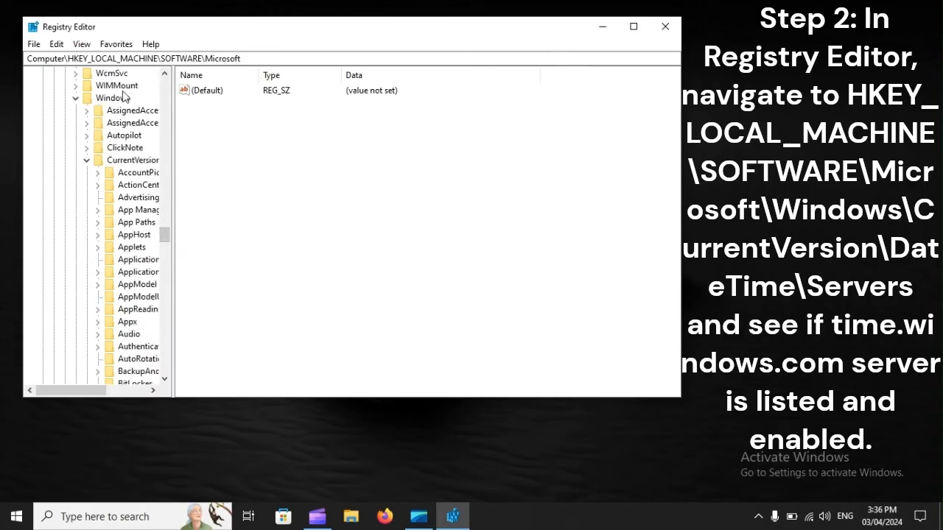
click(114, 98)
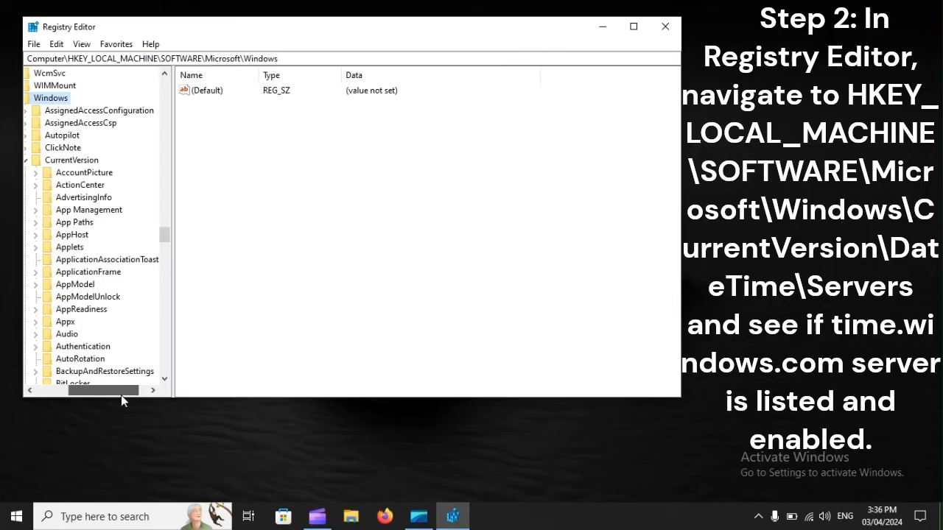
Open CurrentVersion\DateTime\Servers, listing time.windows.com and time.nist.gov.
click(71, 160)
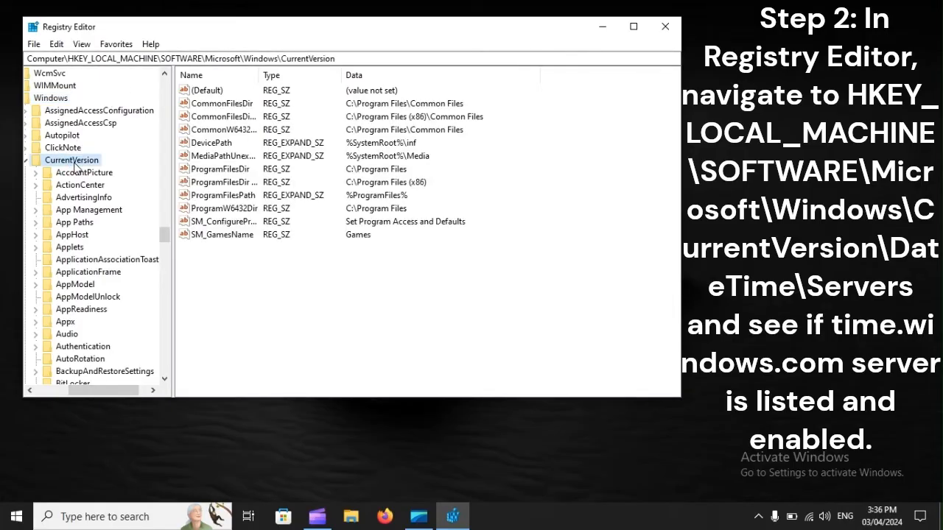
scroll(down, 3)
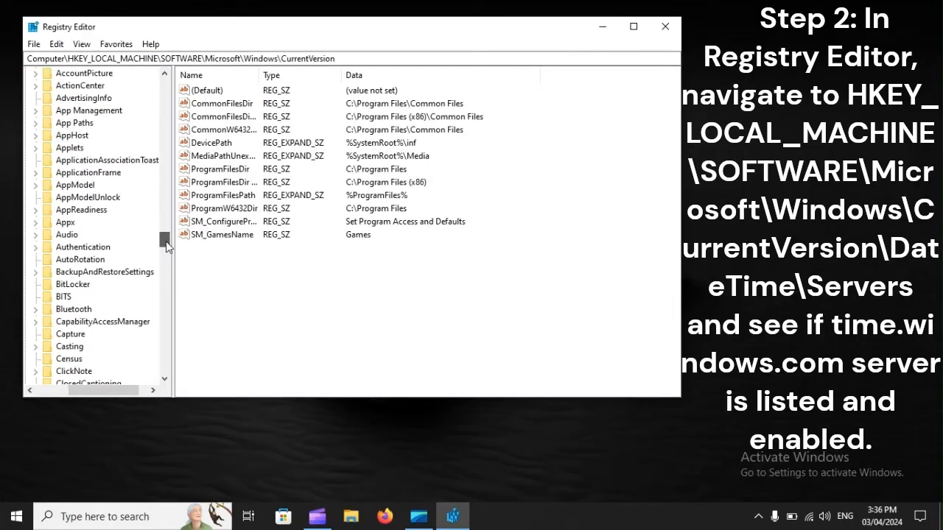
scroll(down, 3)
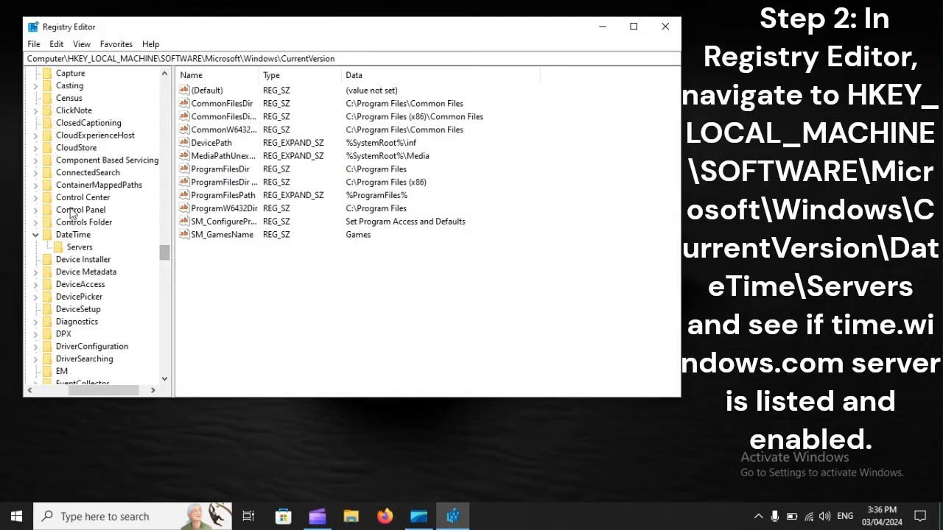
click(73, 234)
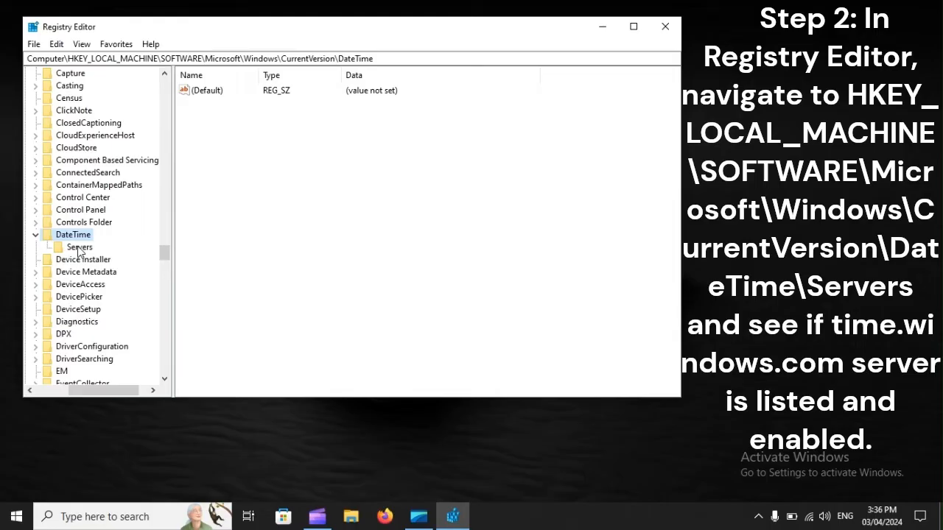
click(78, 247)
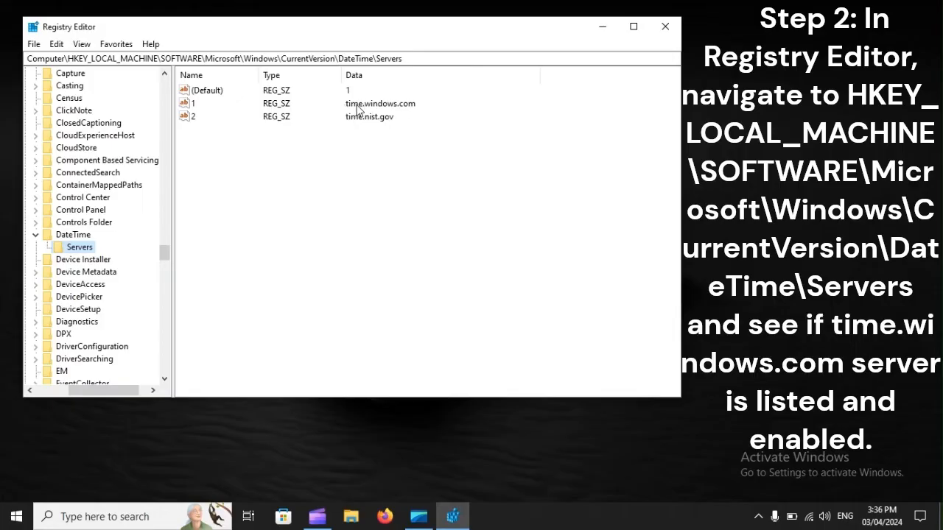
mouse_move(385, 111)
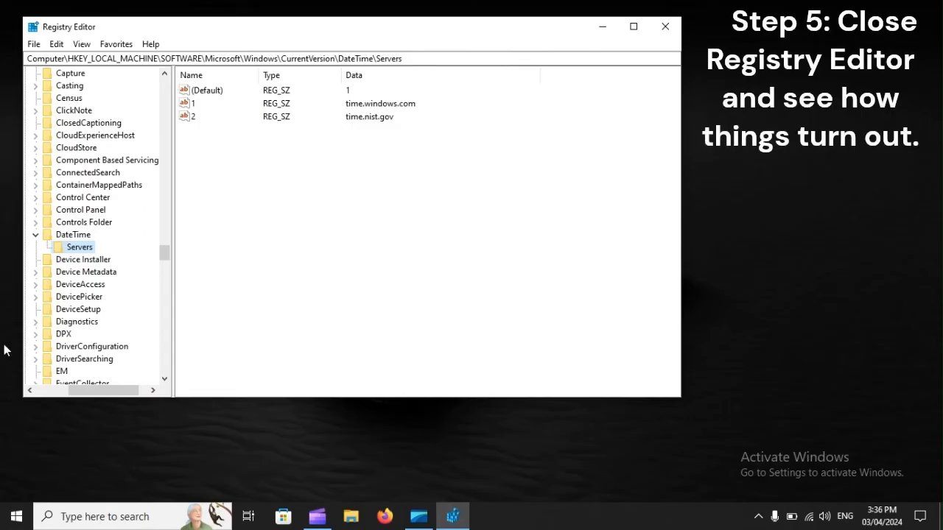
Open the Start menu app list with Registry Editor still showing Servers.
click(15, 516)
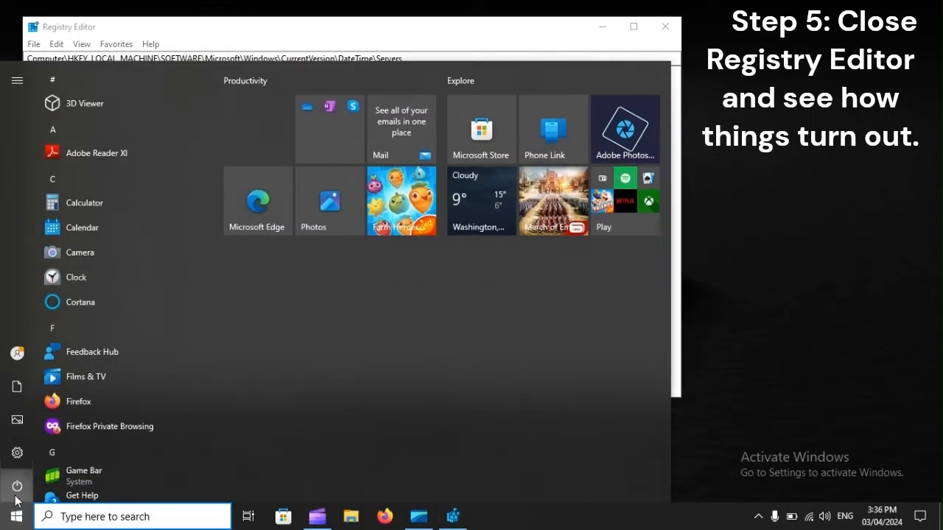
Open the Start menu power options, then search 'Po' to find Windows PowerShell.
click(17, 485)
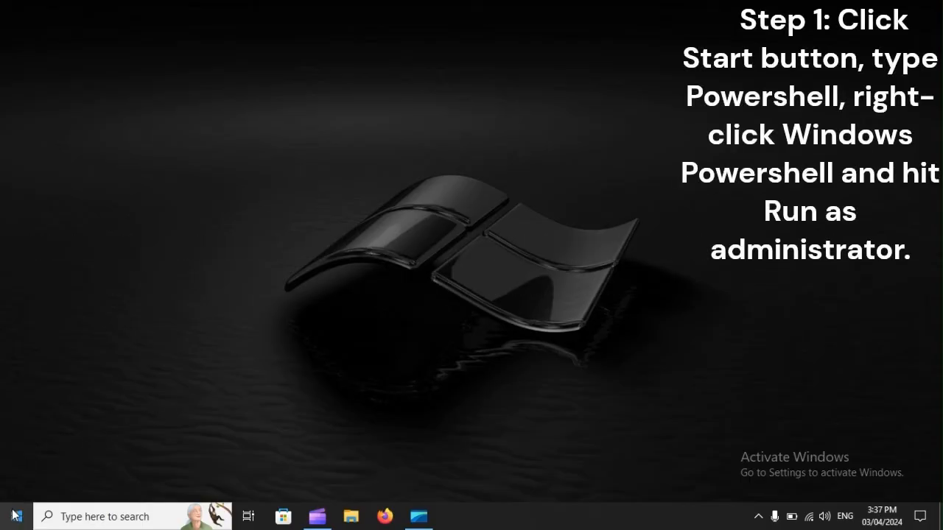
text(PowerShe)
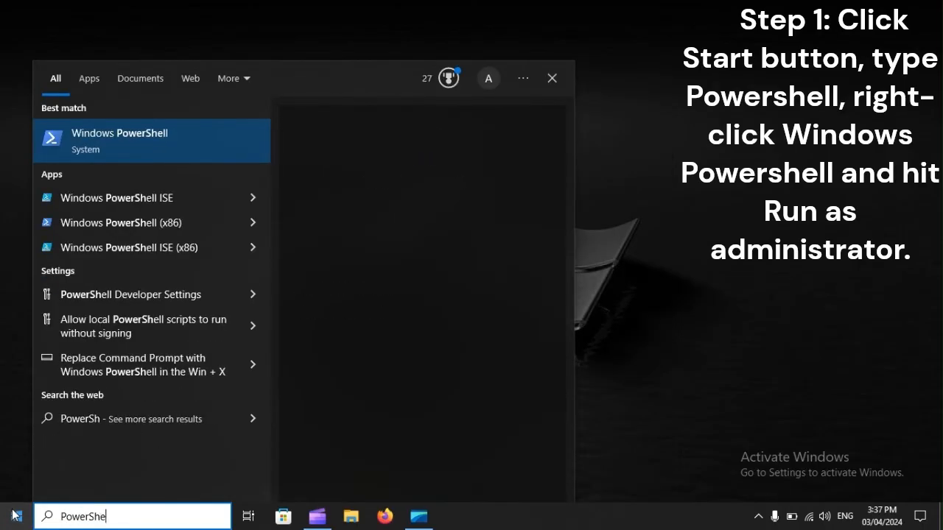
Launch Windows PowerShell as administrator from the search results.
right_click(119, 140)
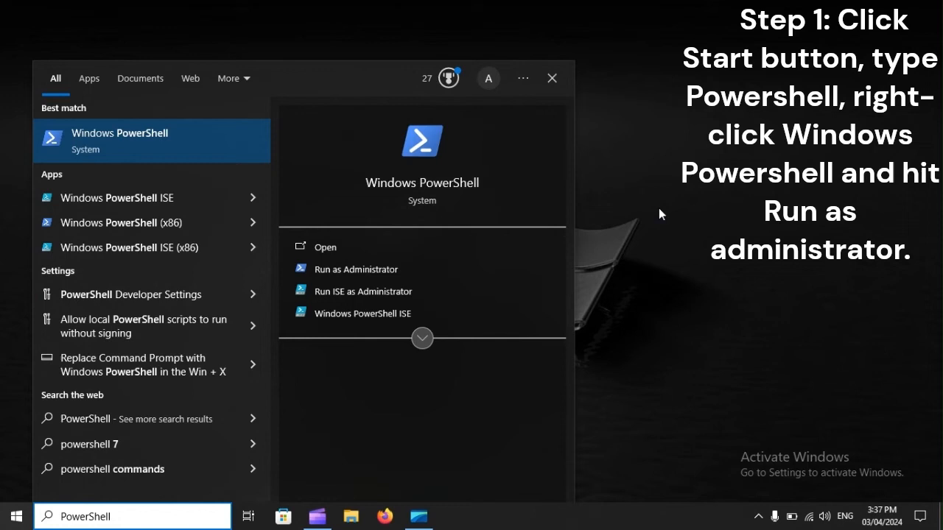
right_click(120, 140)
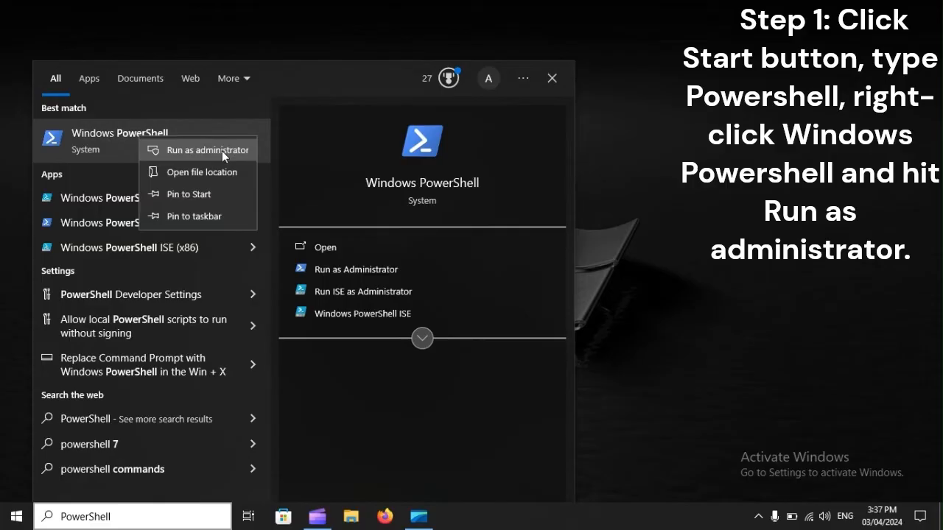
click(206, 150)
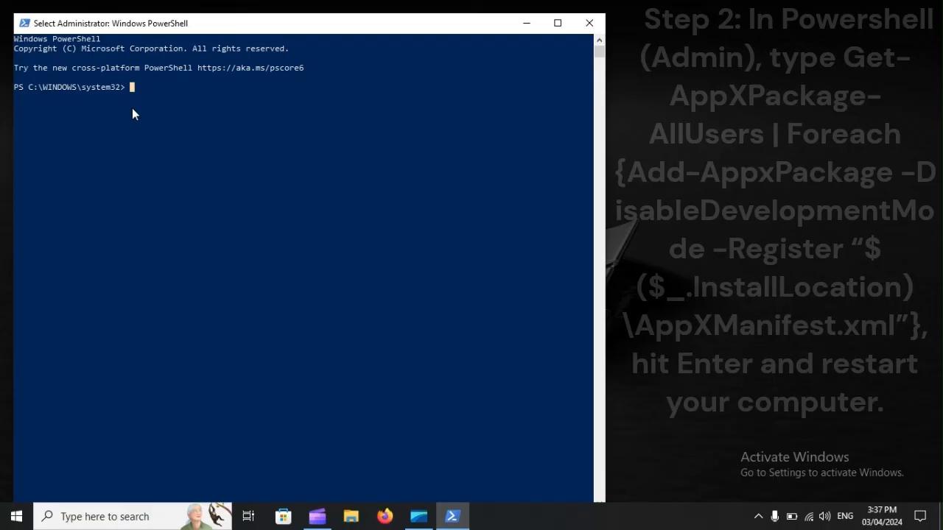
Enter the Get-AppXPackage -AllUsers command to re-register all app packages.
text(Get-AppXPackage-AllUsers | Foreach {Add-AppxPackage -DisableDevelopmentMode -Register "$($_.InstallLocation)\AppXManifest.xml"})
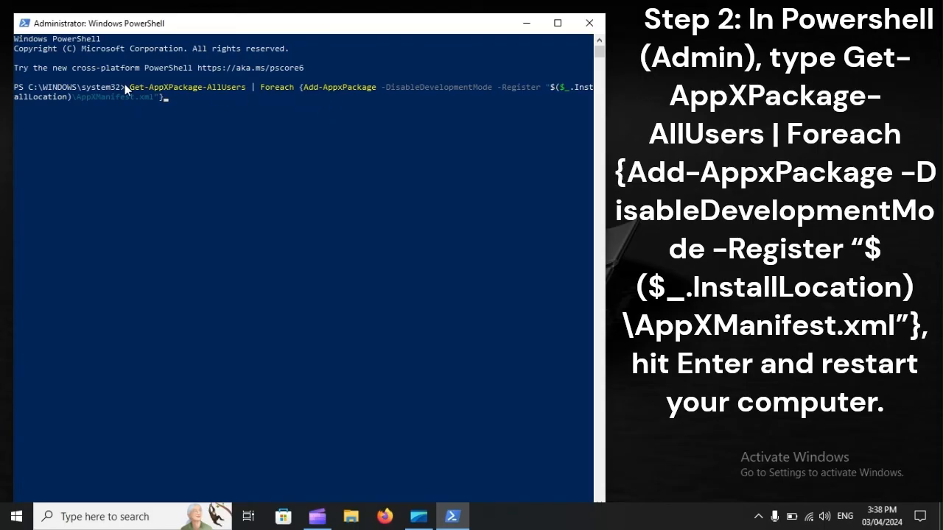
mouse_move(132, 102)
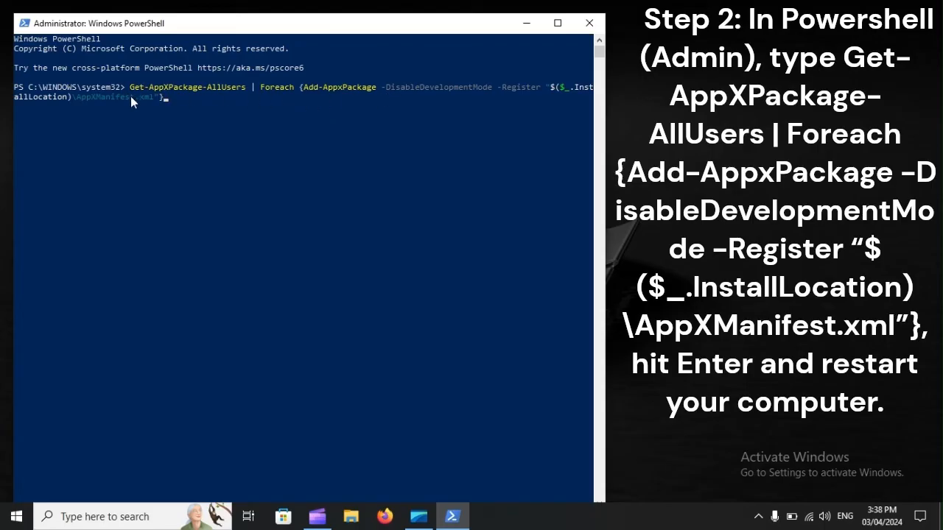
mouse_move(372, 102)
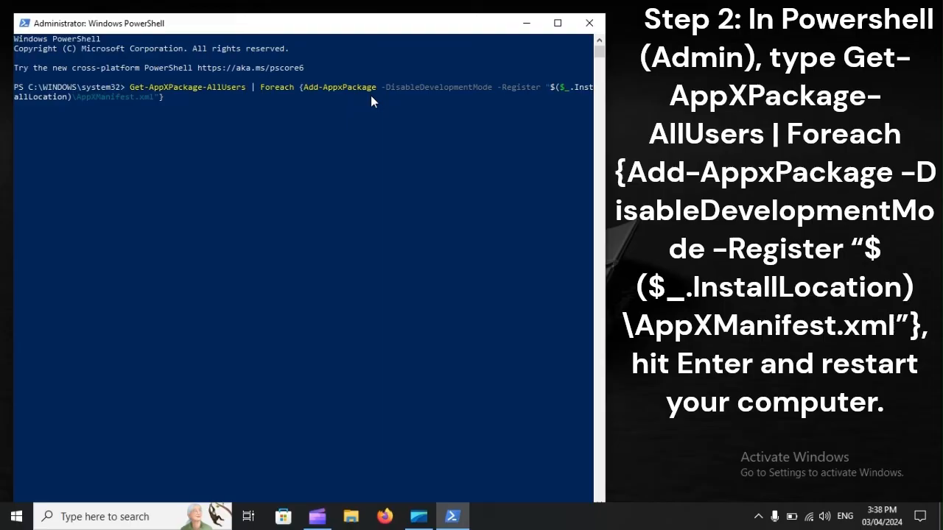
mouse_move(200, 175)
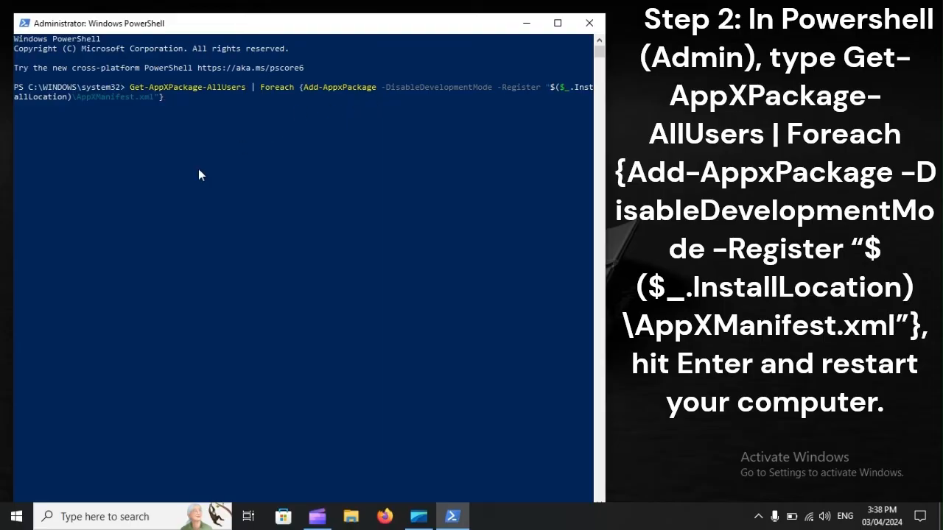
click(15, 516)
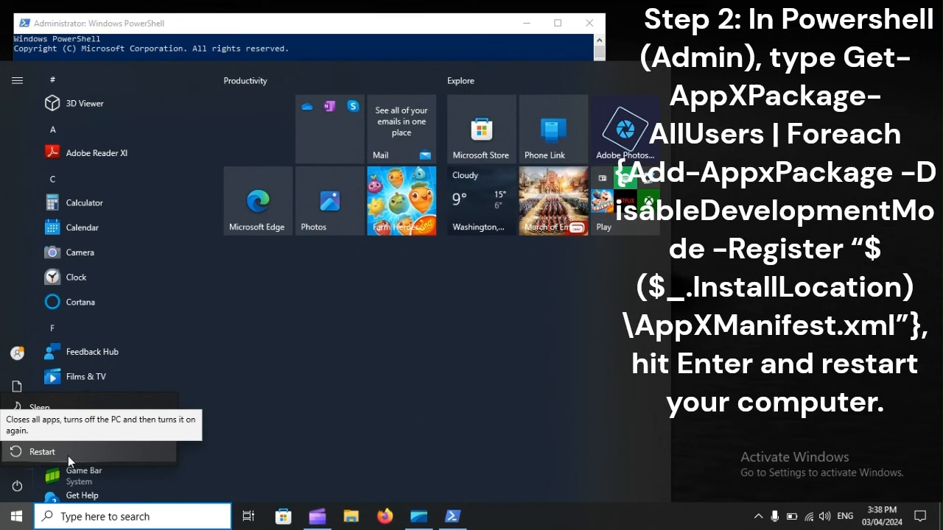
Restart the PC, then open Settings and scroll to Time & Language.
click(42, 452)
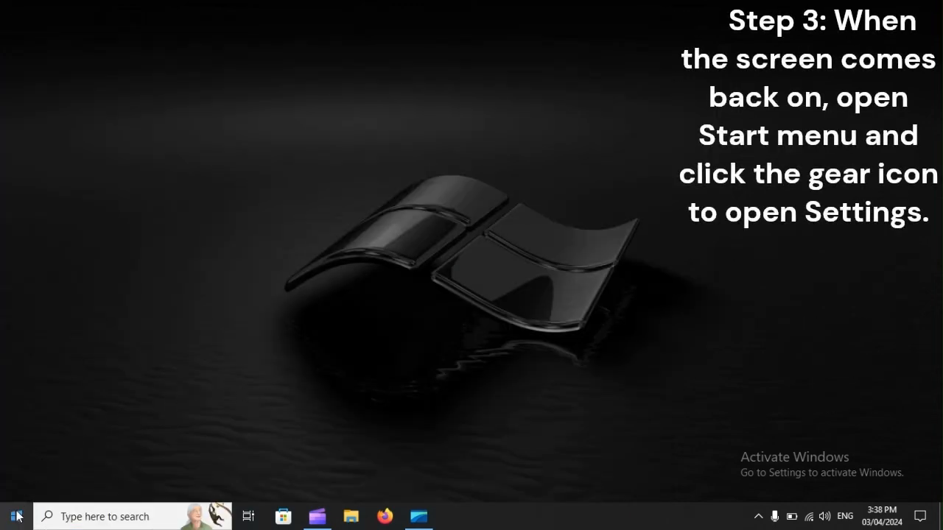
click(17, 516)
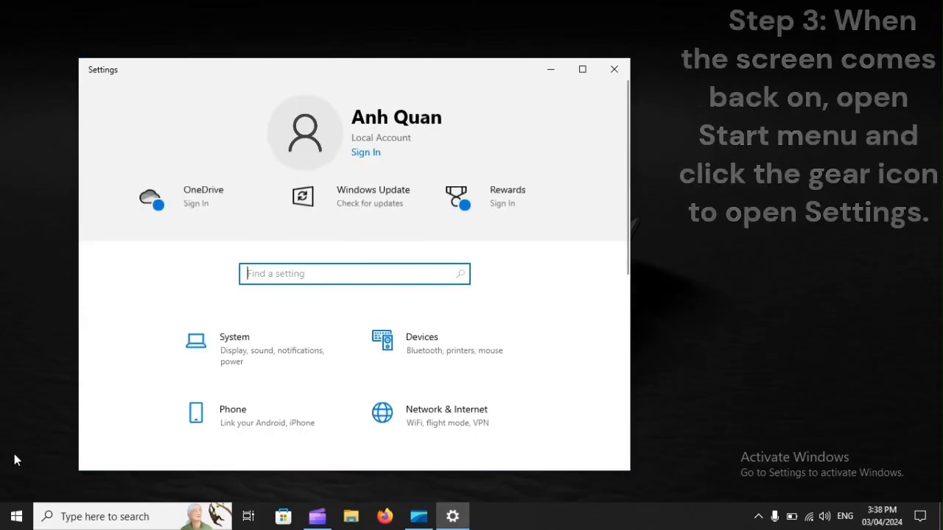
scroll(down, 3)
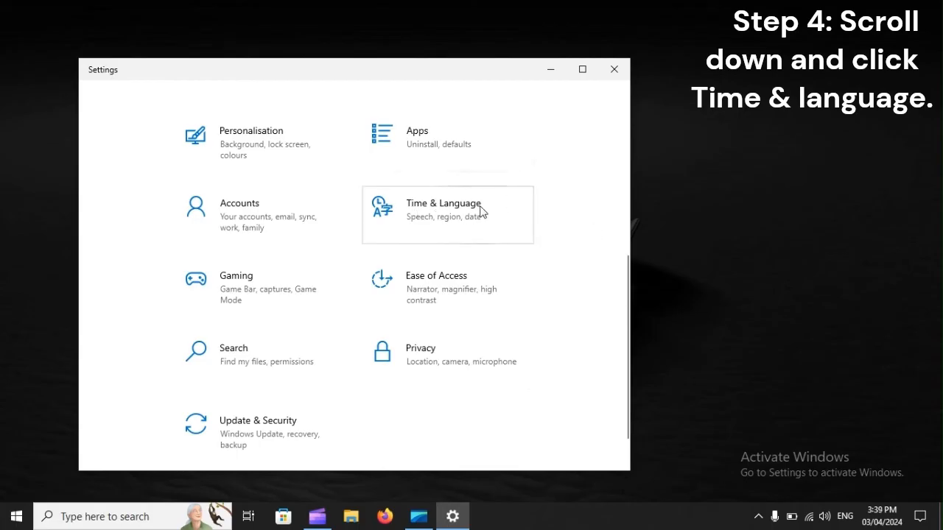
mouse_move(494, 213)
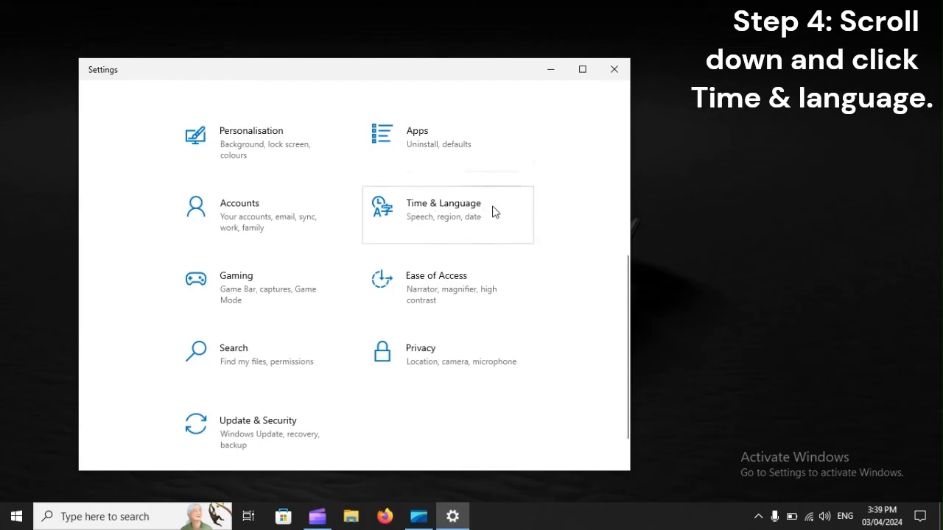
Open Time & Language to reach the Date & time page.
click(443, 210)
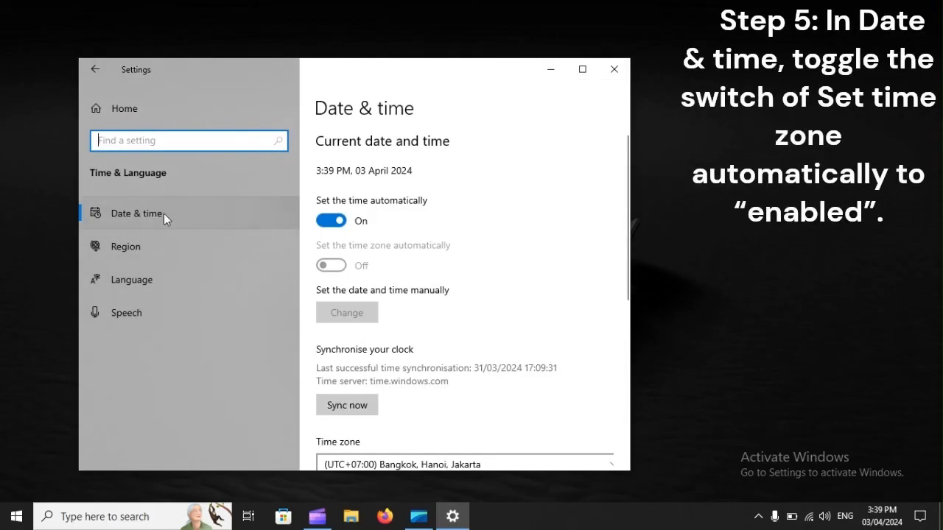
mouse_move(170, 220)
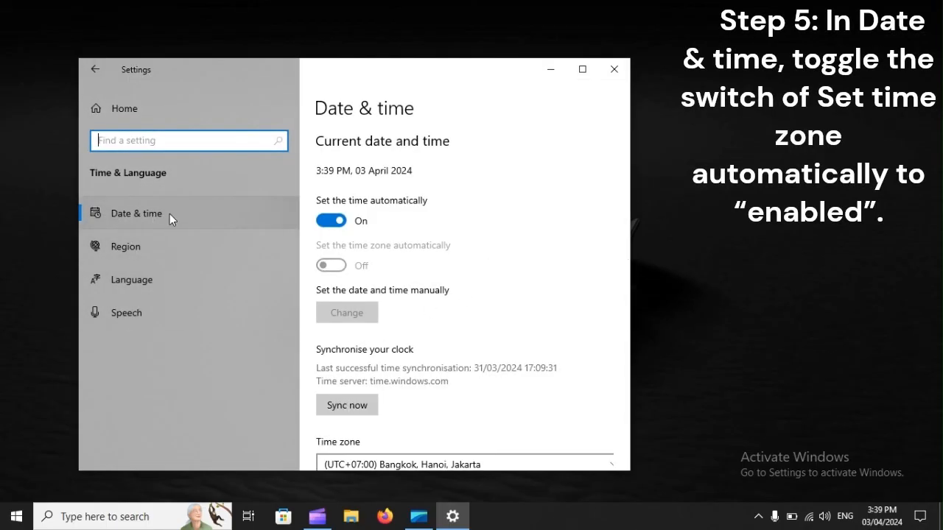